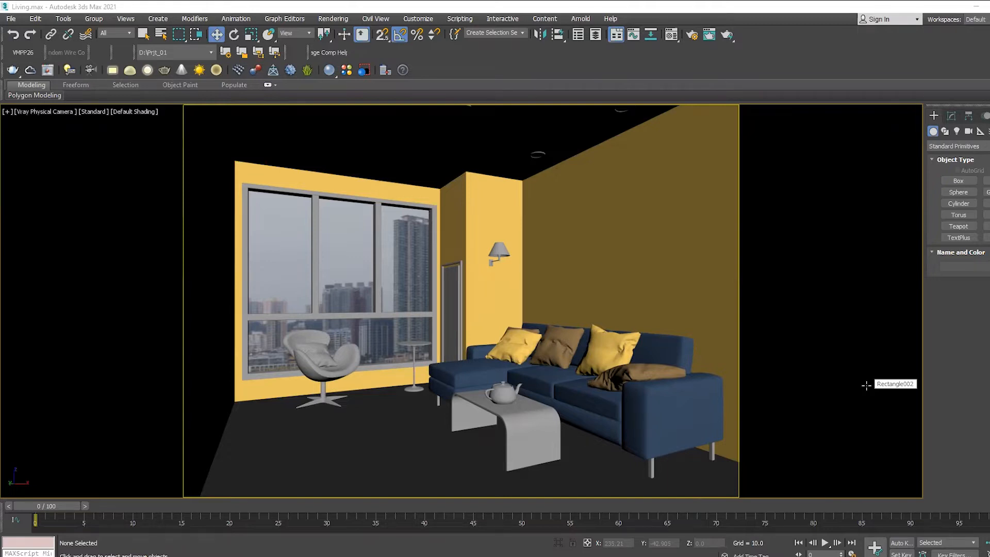
mouse_move(865, 385)
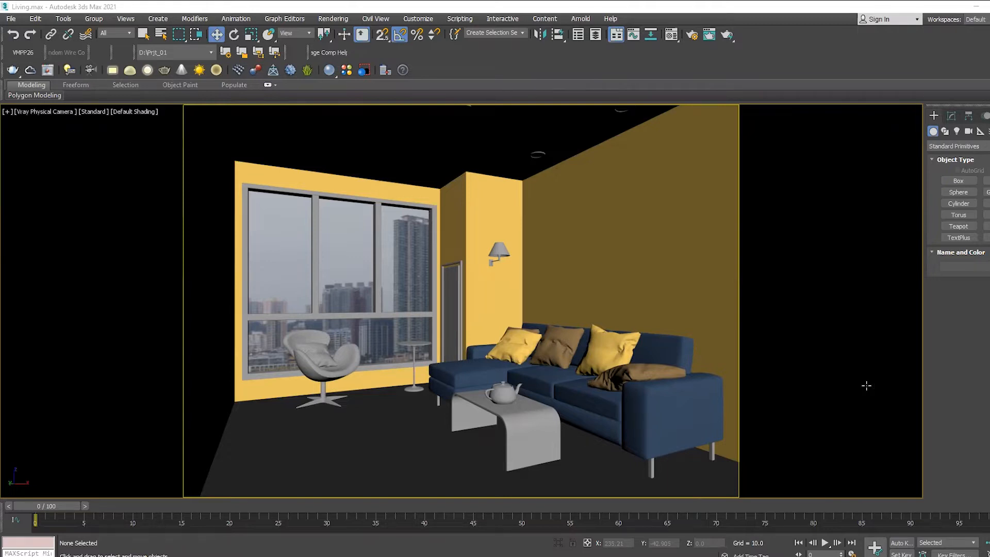
mouse_move(494, 348)
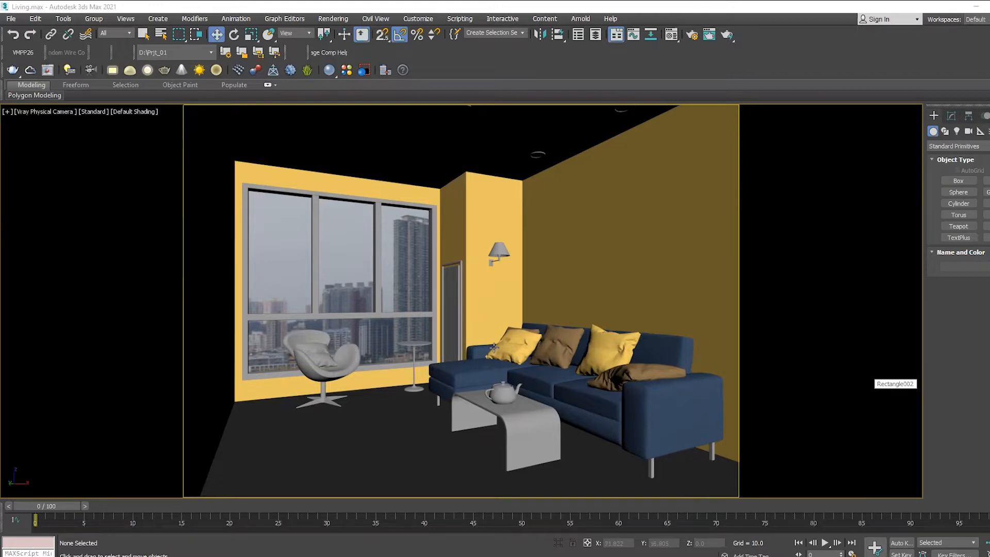
mouse_move(153, 269)
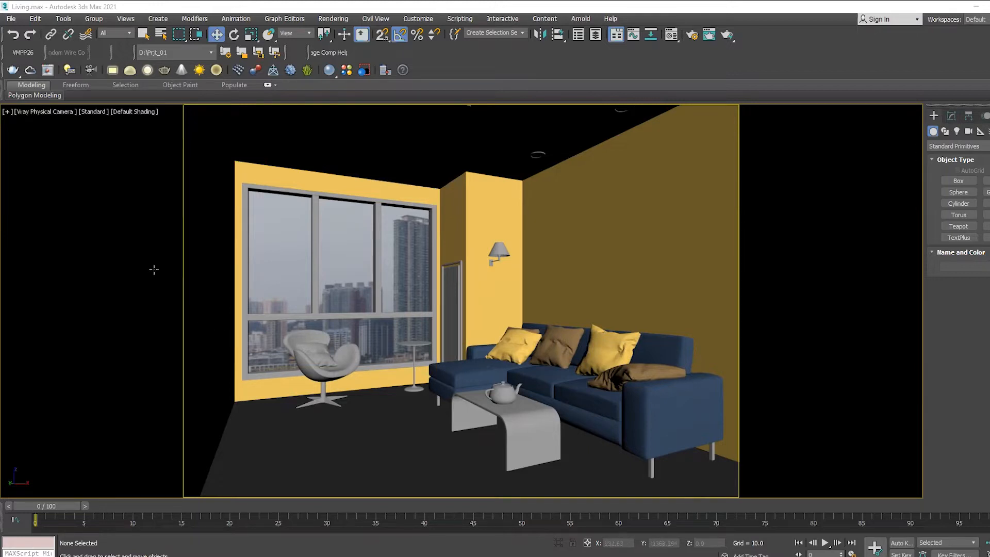
mouse_move(192, 279)
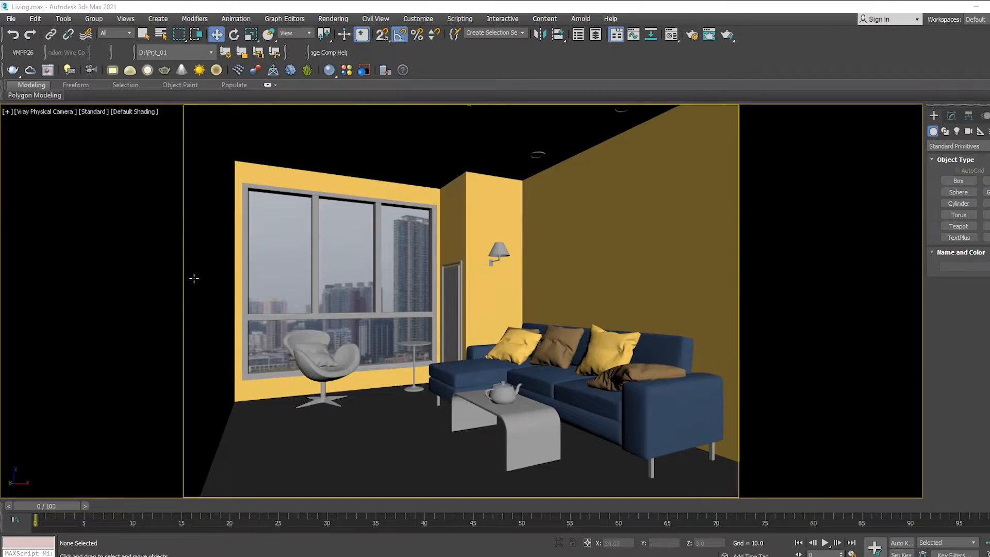
mouse_move(259, 345)
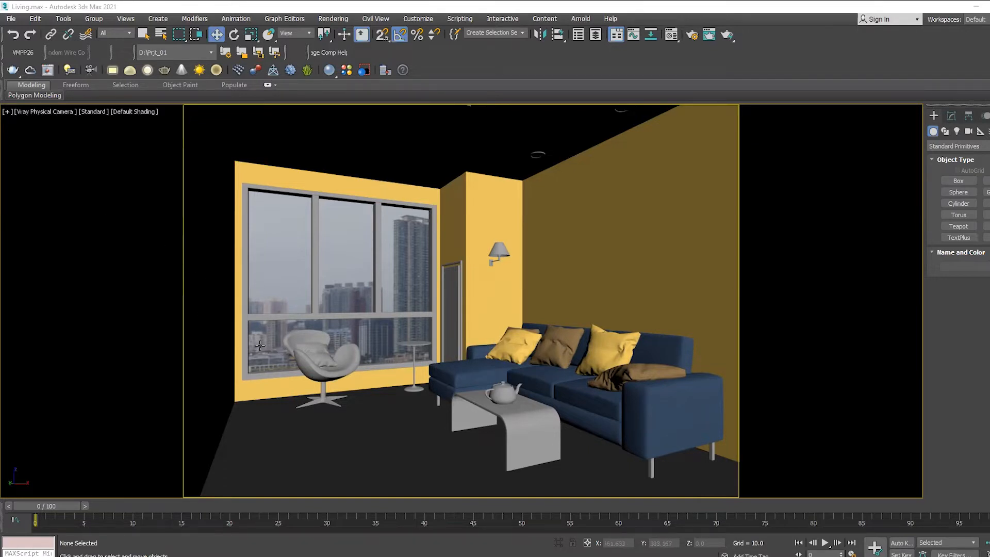
mouse_move(235, 211)
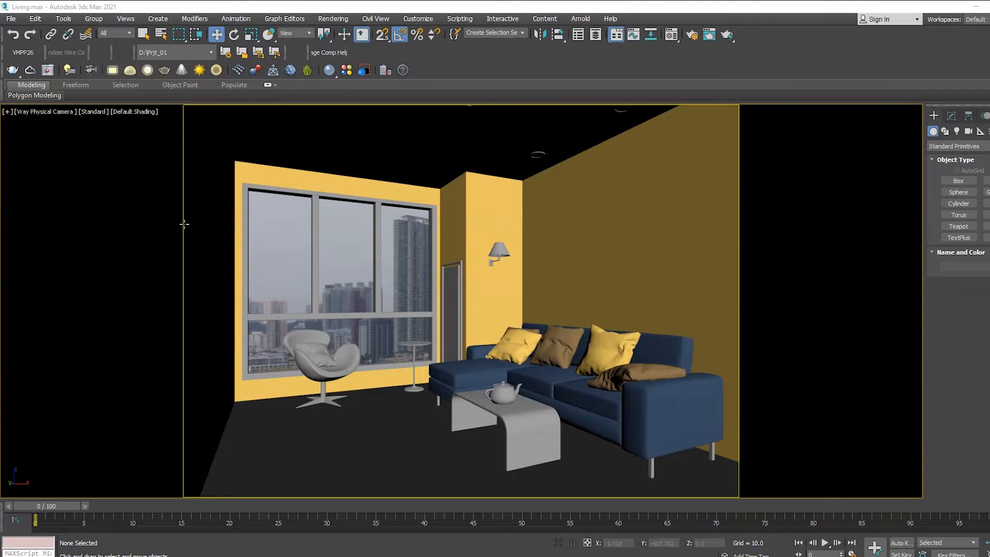
mouse_move(384, 325)
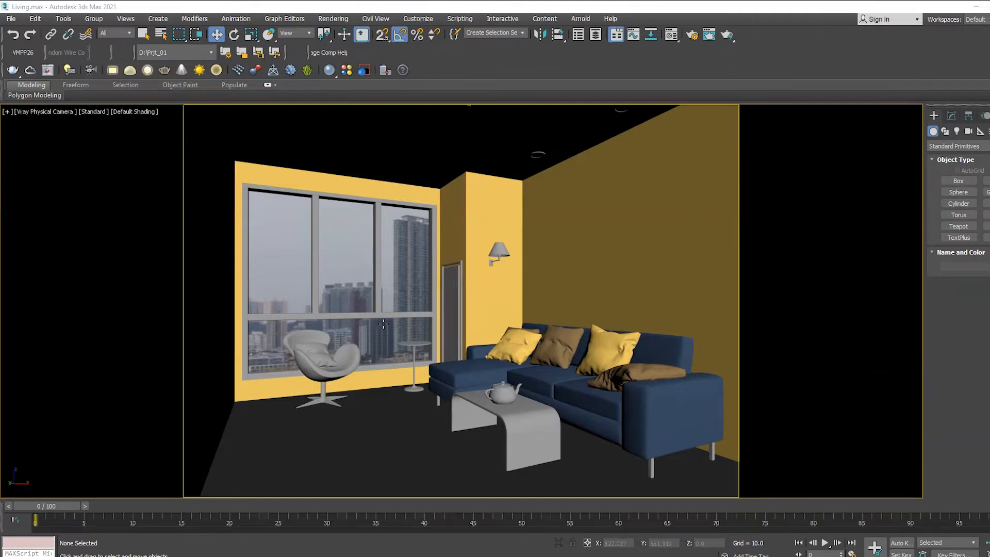
mouse_move(367, 355)
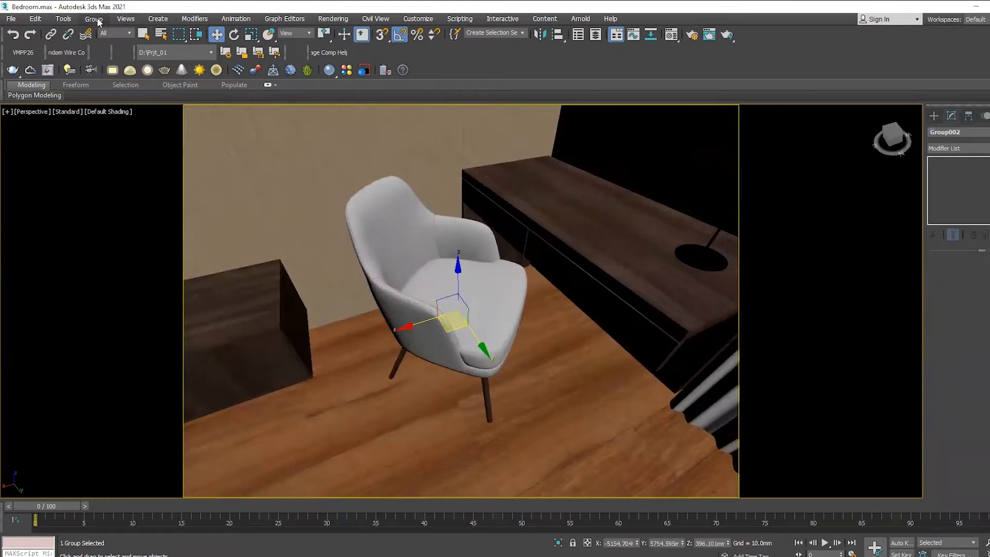
Group the selected armchair as 'Chair' in Bedroom.max and reach the file commands to save
left_click(92, 19)
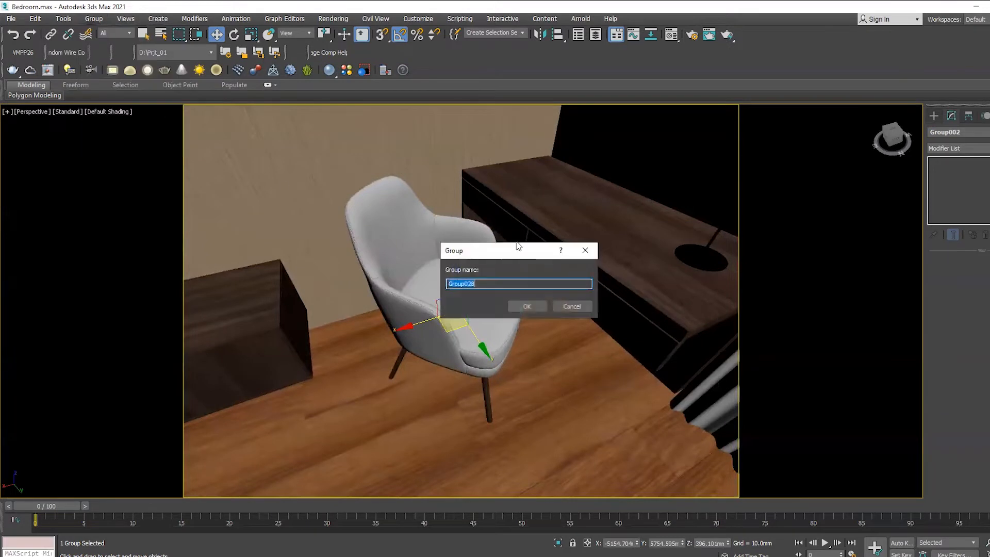
type("Ch")
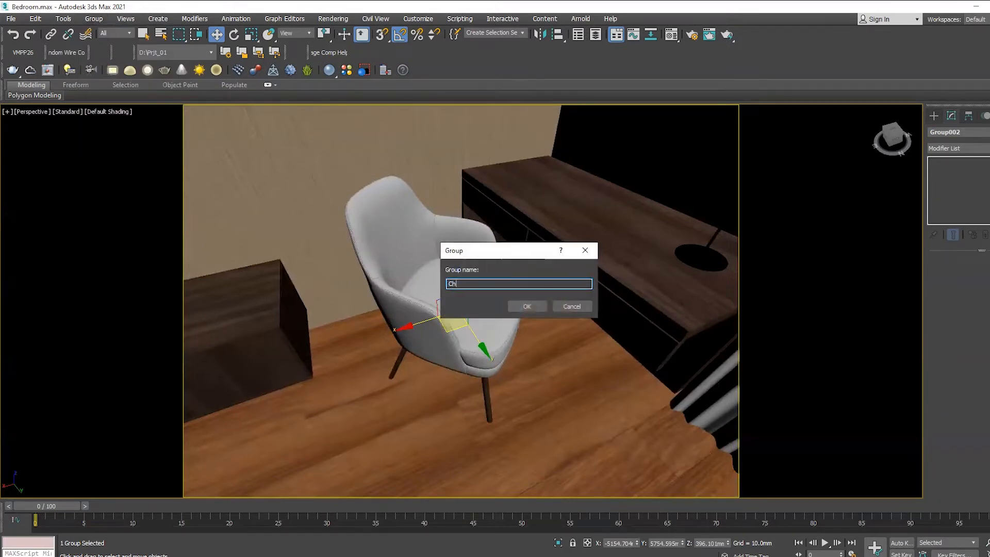
left_click(527, 306)
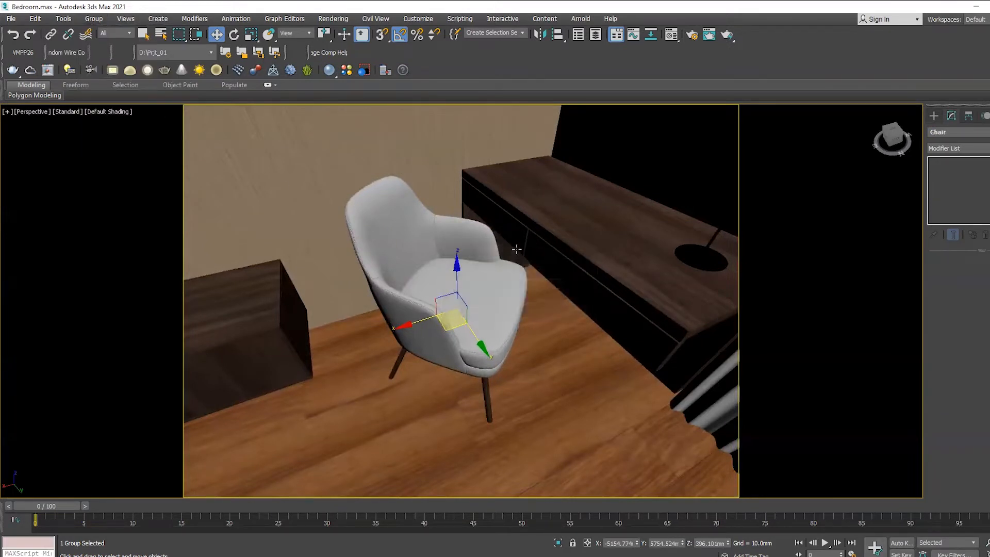
left_click(11, 18)
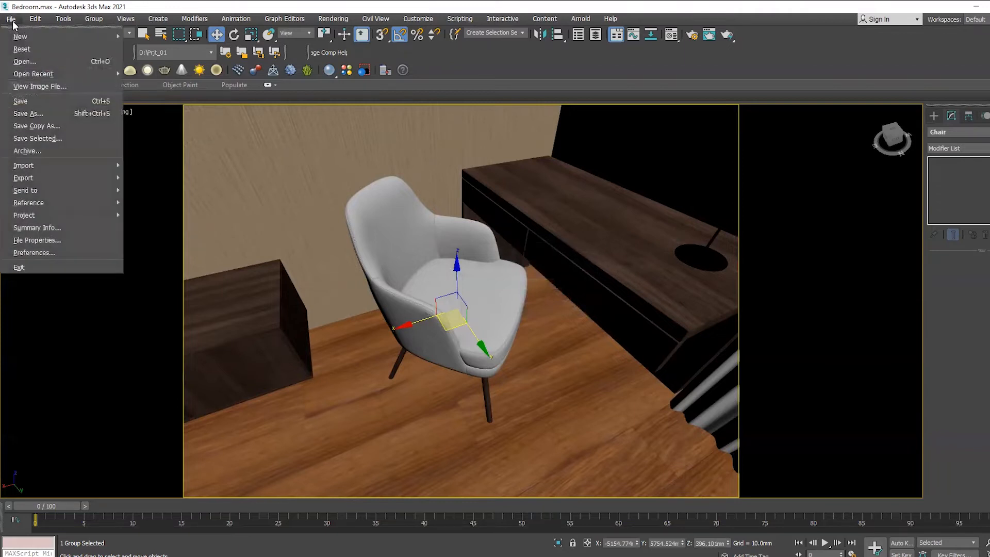
mouse_move(21, 101)
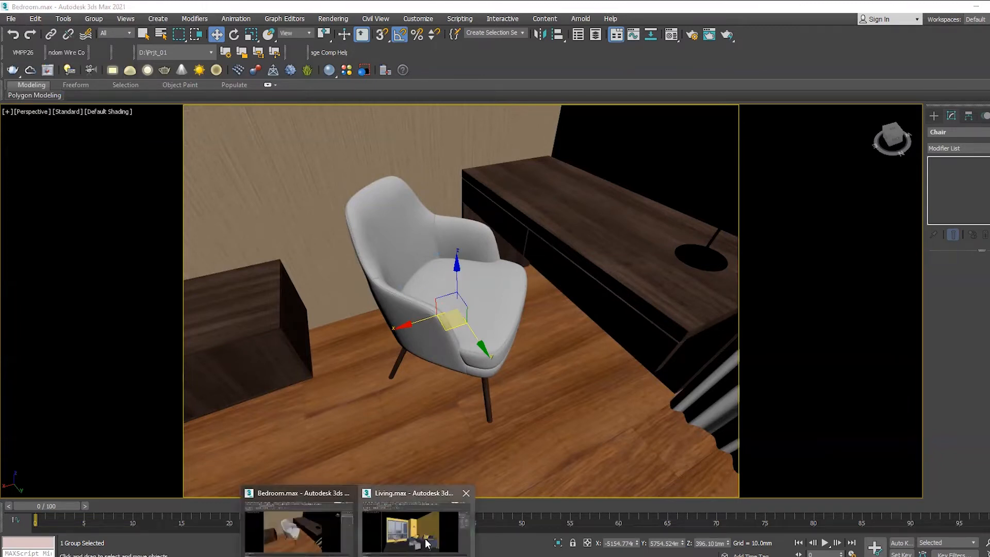
From Living.max, start a Merge from the Bedroom.max file, continuing past the missing-plugin warning
left_click(413, 530)
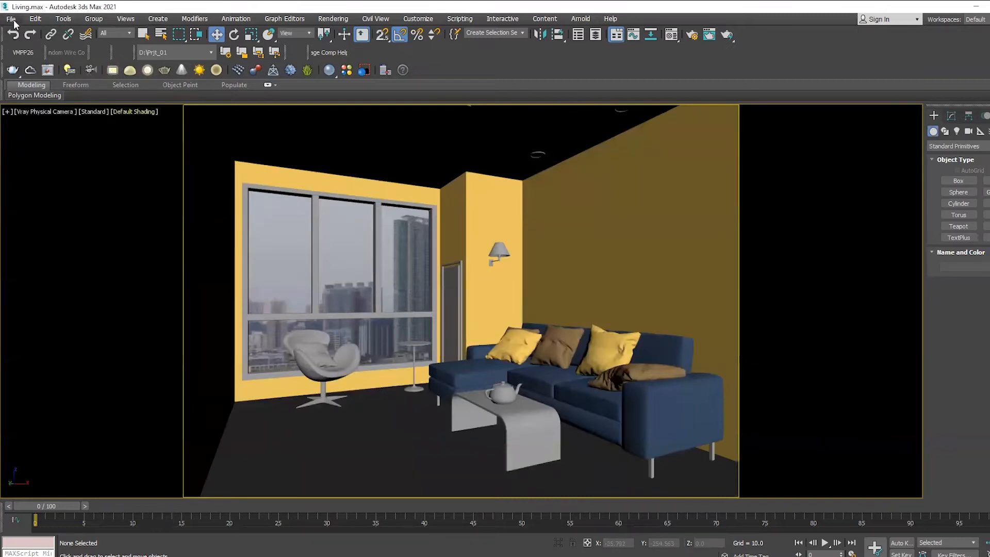
left_click(11, 19)
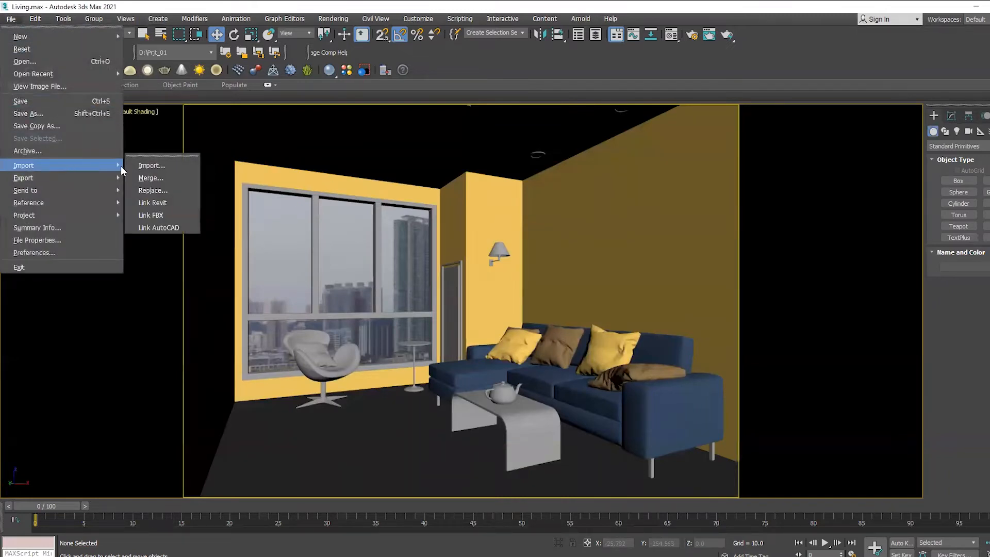
left_click(151, 177)
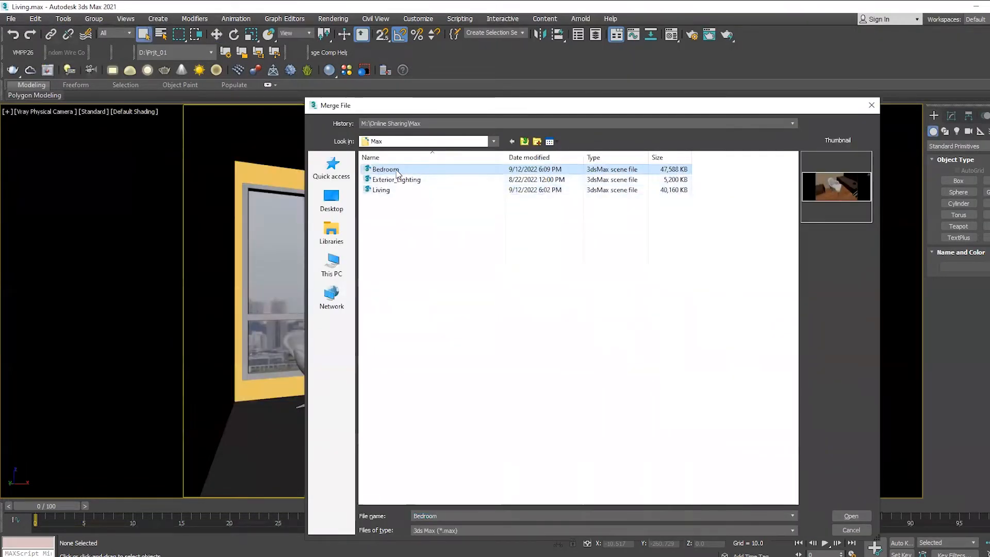
left_click(850, 515)
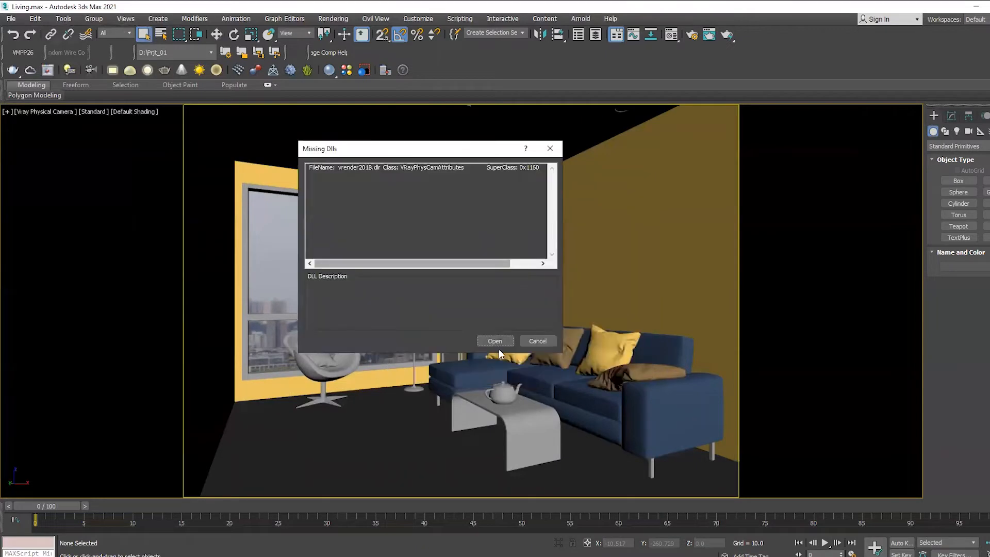
left_click(495, 341)
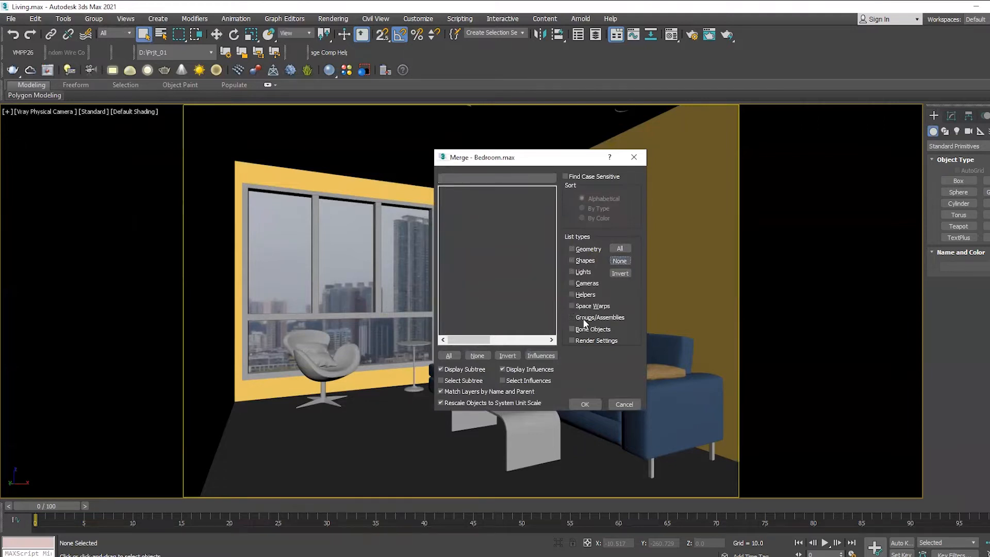
List the Bedroom file's groups and merge the Chair group into the living room
left_click(572, 316)
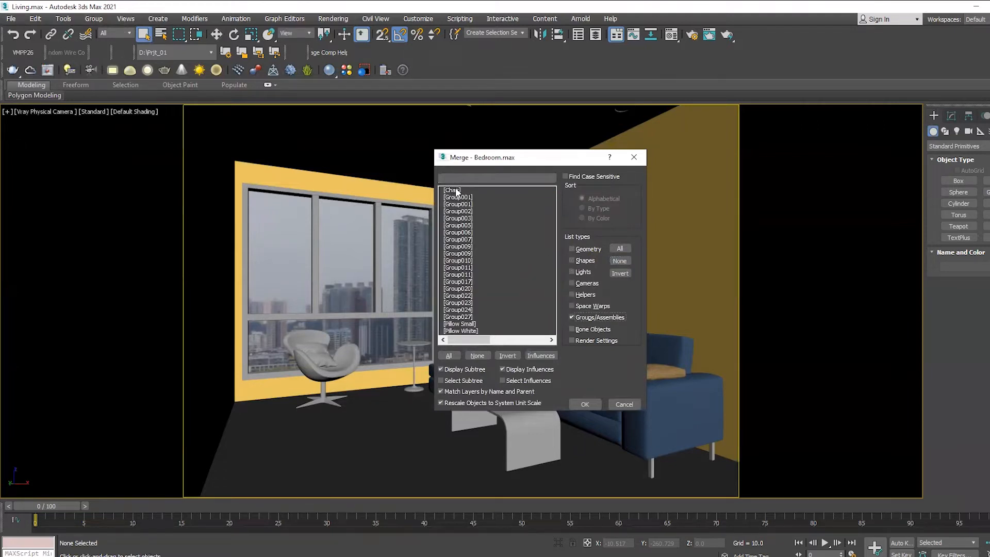
left_click(451, 190)
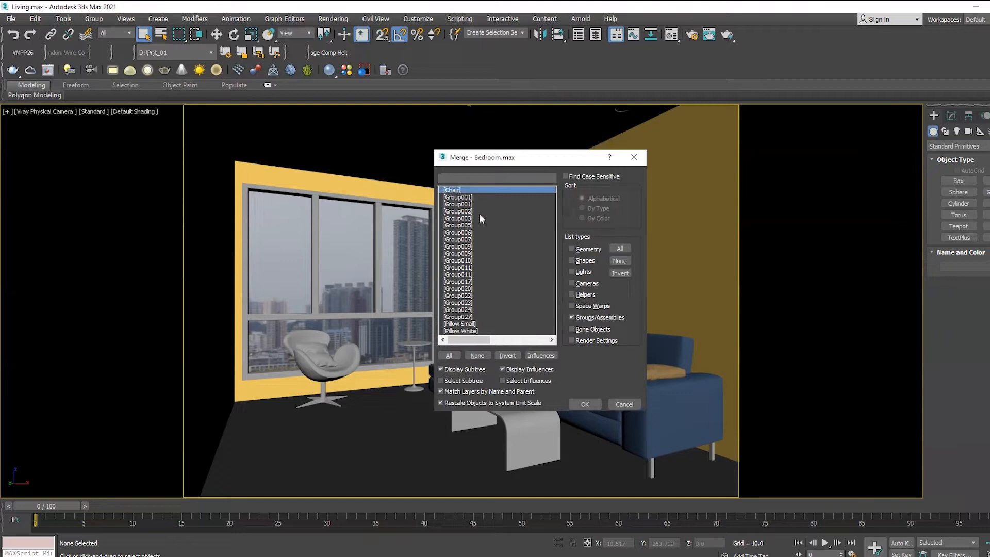
left_click(451, 190)
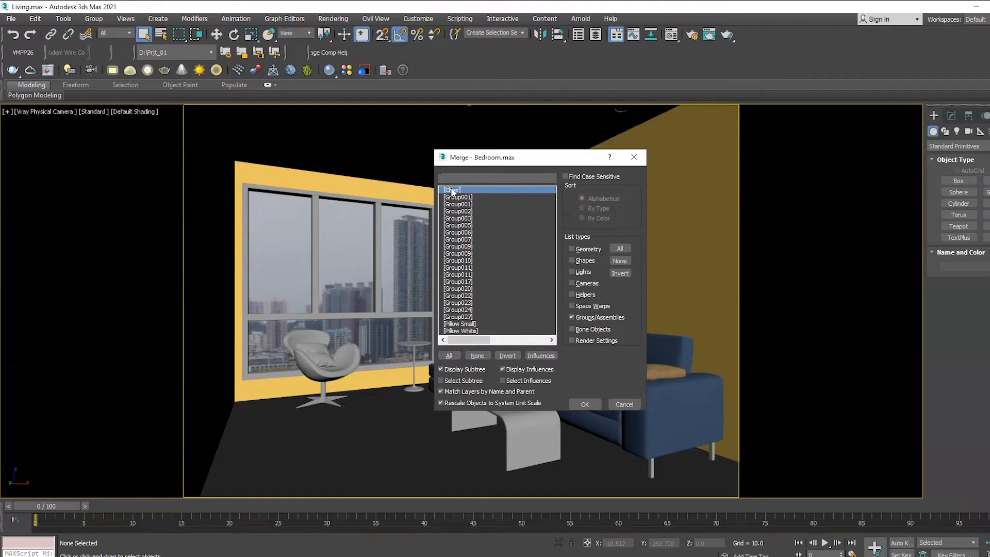
left_click(584, 404)
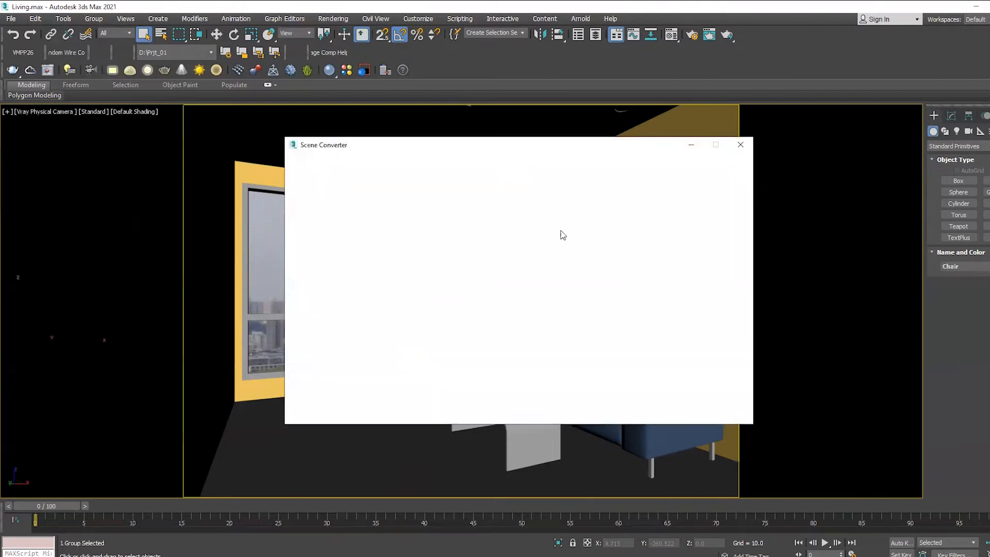
Dismiss the Scene Converter and rotate and move the merged chair to the front left by the window
left_click(741, 145)
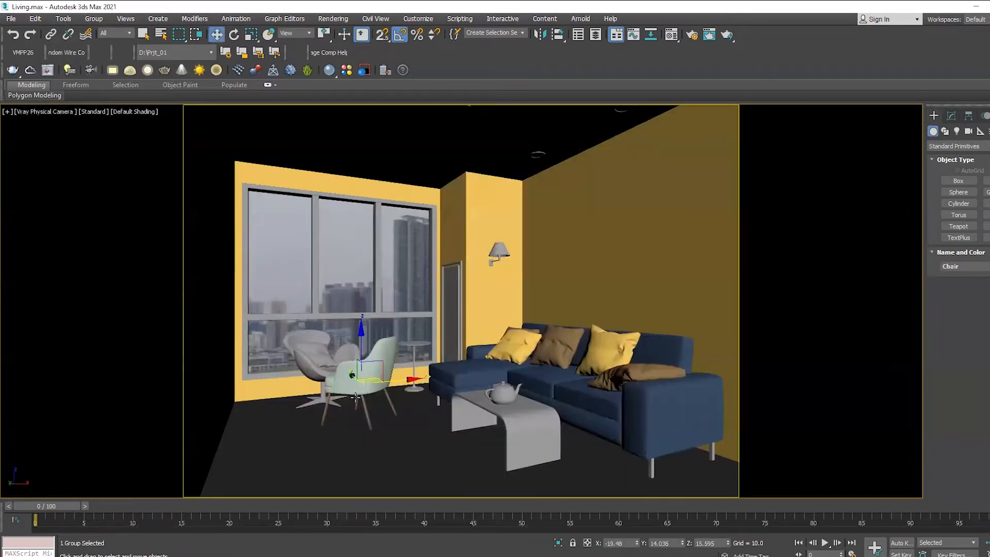
left_click(234, 34)
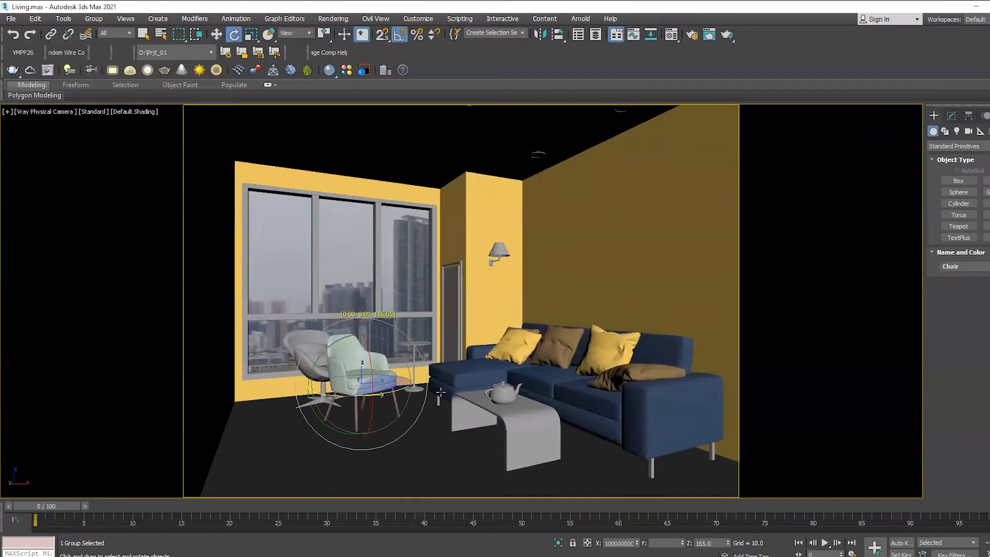
left_click(215, 34)
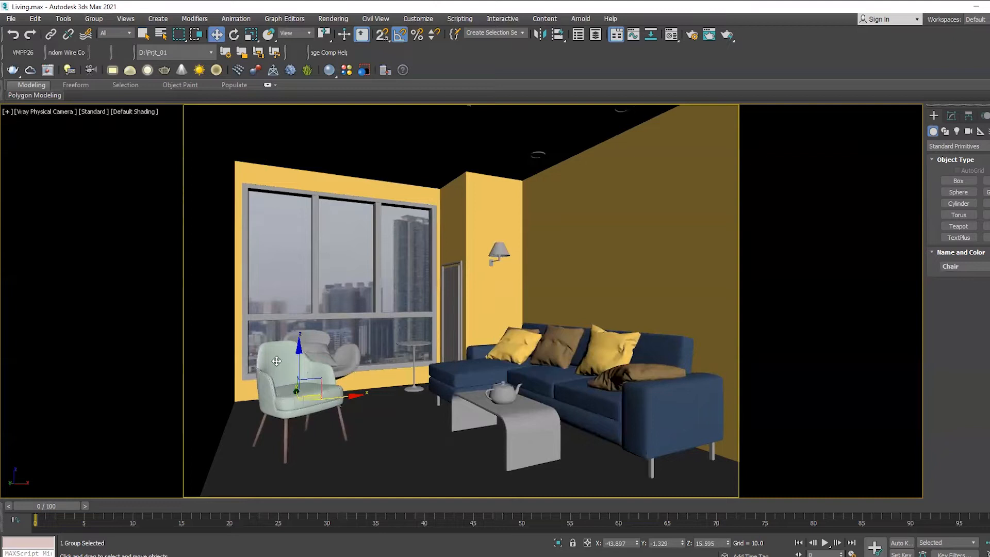
mouse_move(341, 408)
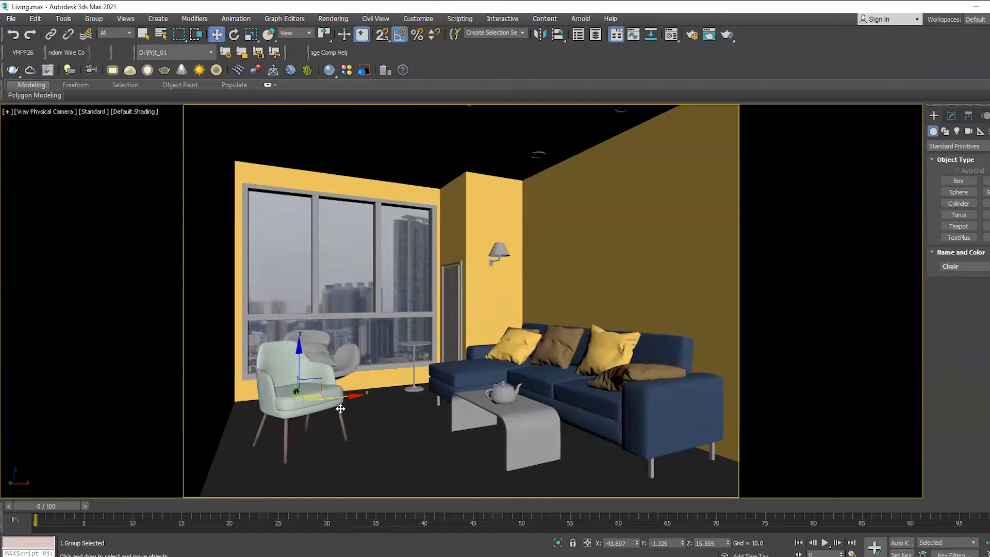
mouse_move(172, 380)
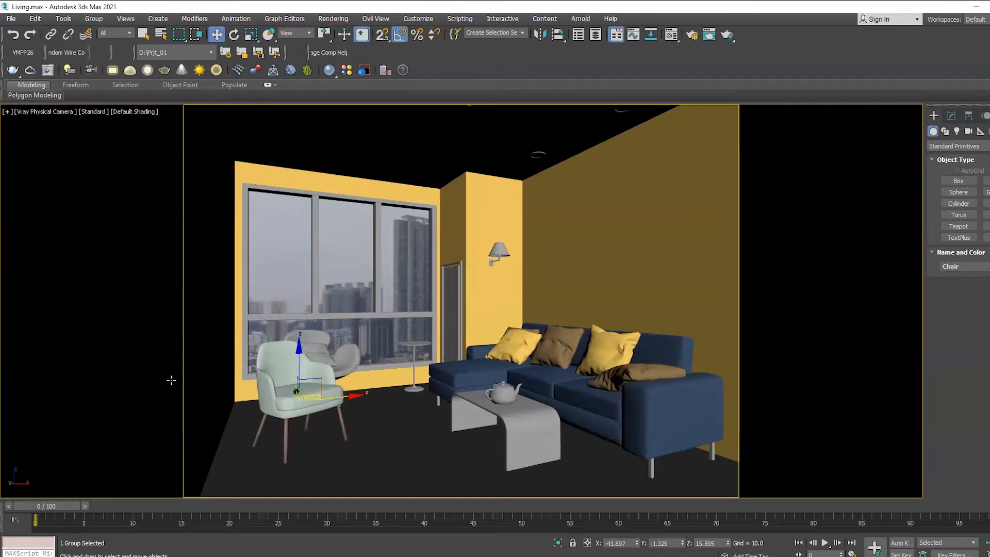
mouse_move(134, 350)
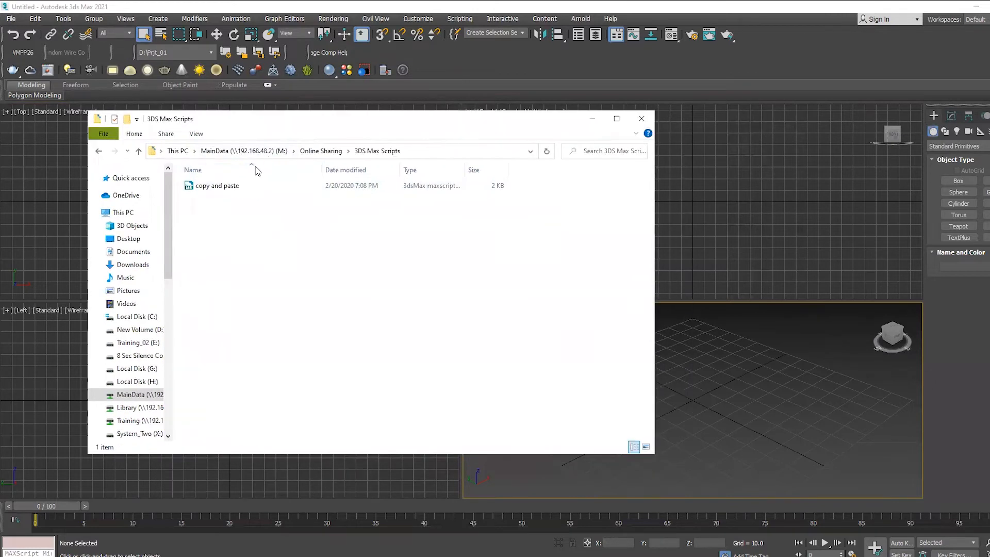
Select the 'copy and paste' maxscript file to bring it into 3ds Max
left_click(217, 185)
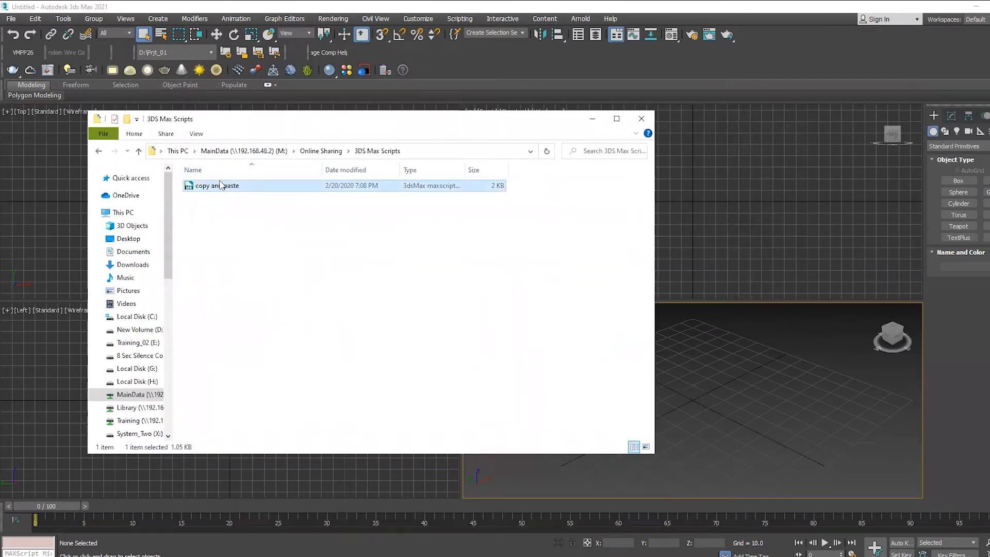
left_click(222, 185)
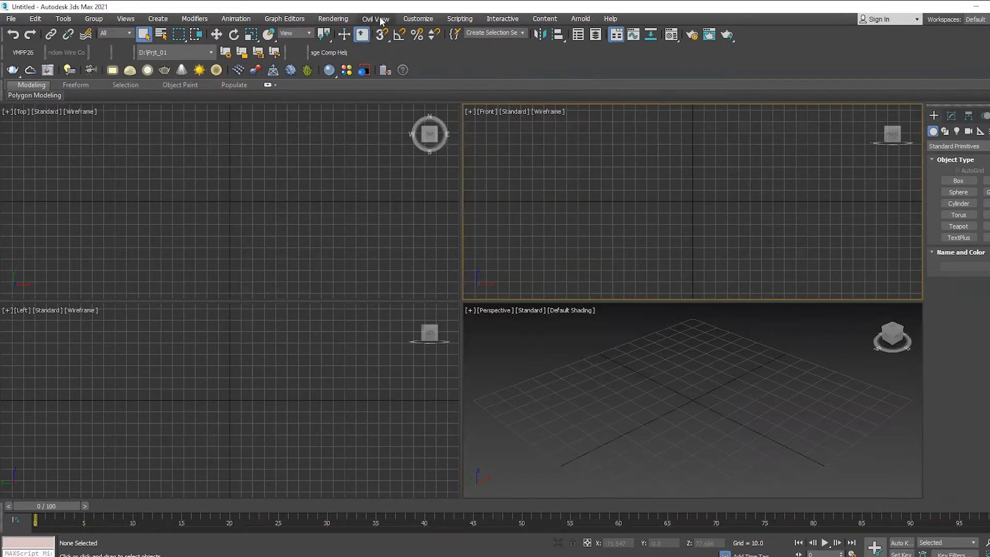
In the Hotkey Editor, find CopyObjects and record Ctrl+Shift+C as its shortcut
left_click(418, 18)
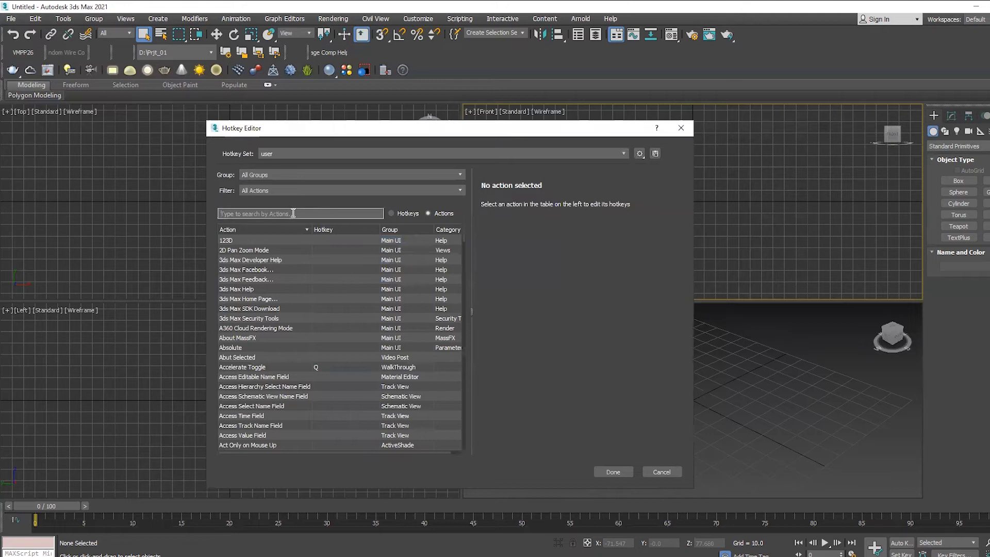
type("copyobj")
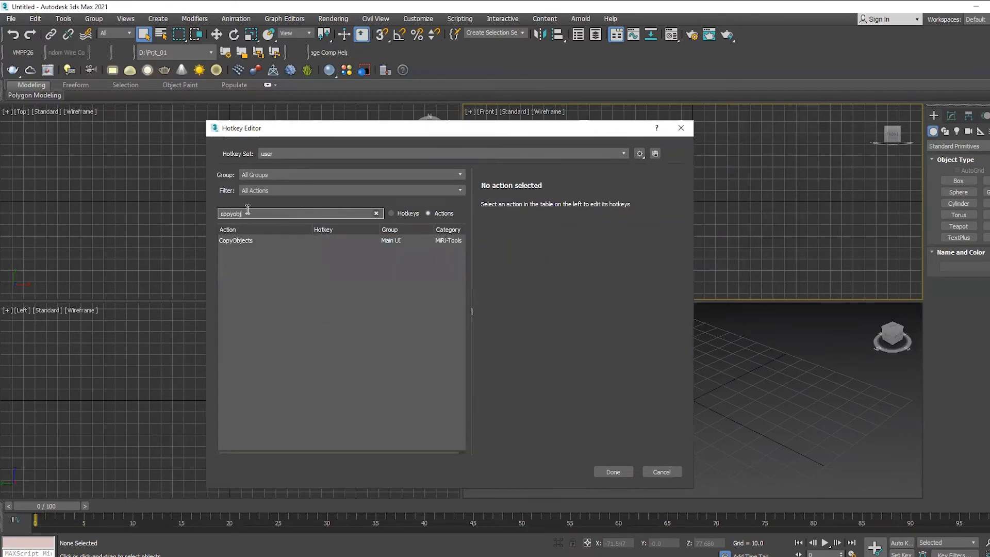
left_click(236, 240)
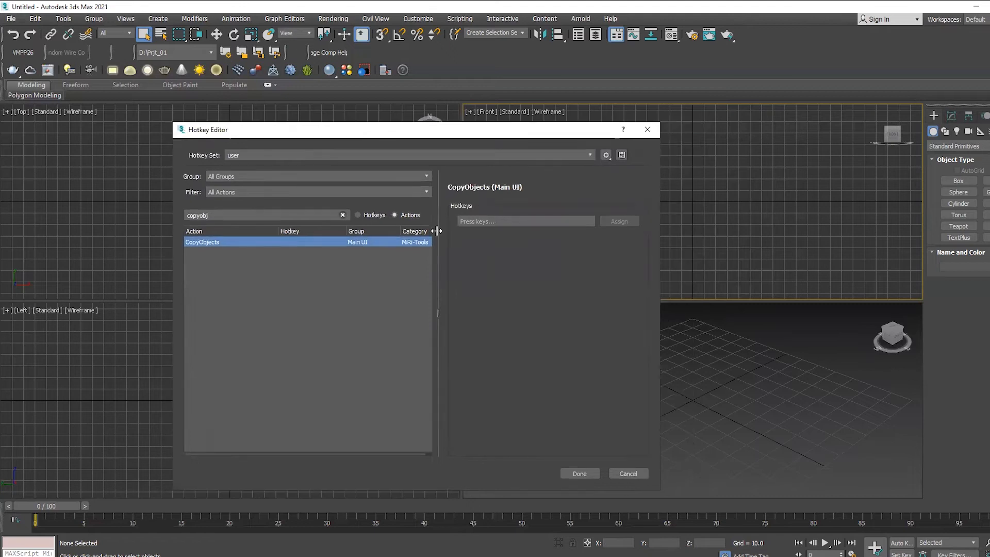
left_click(525, 220)
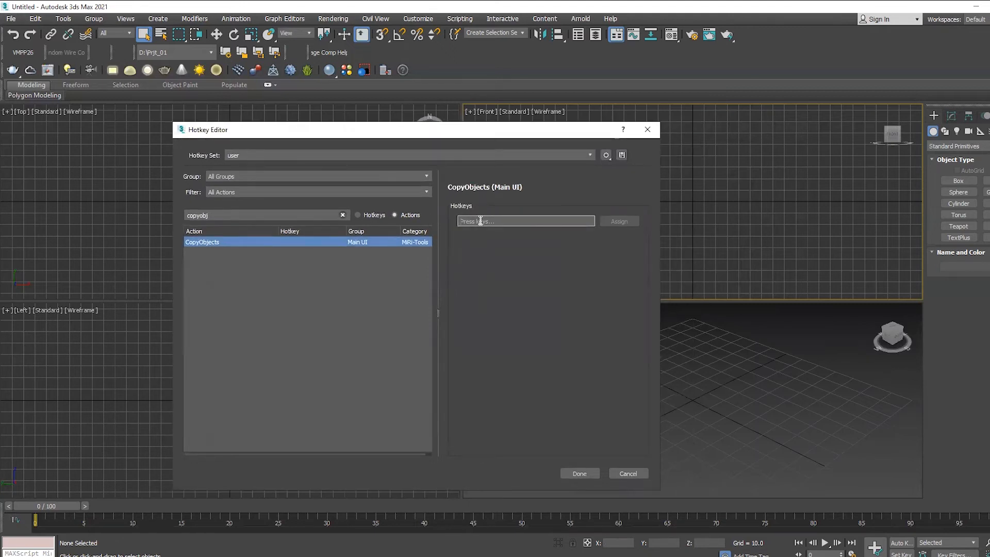
key("Ctrl+Shift")
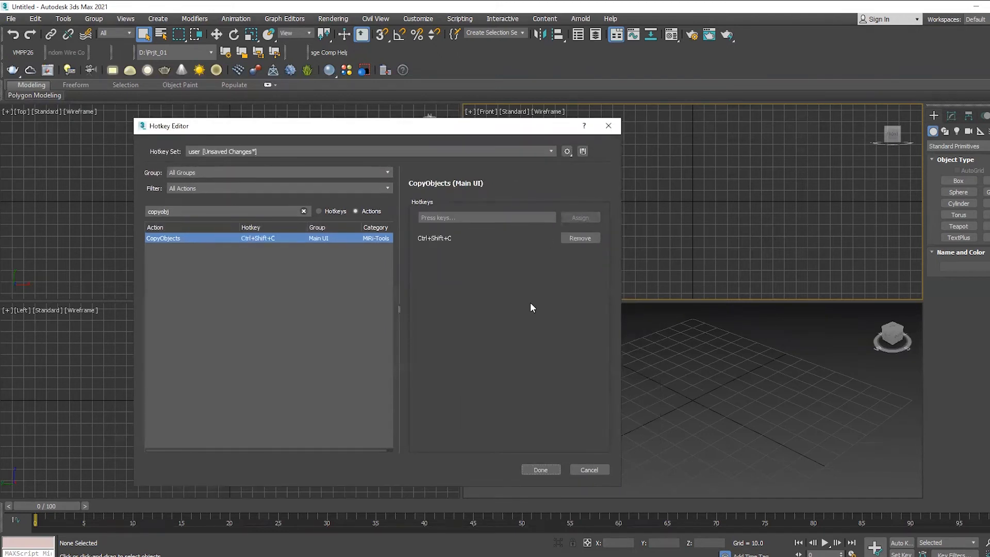
mouse_move(505, 262)
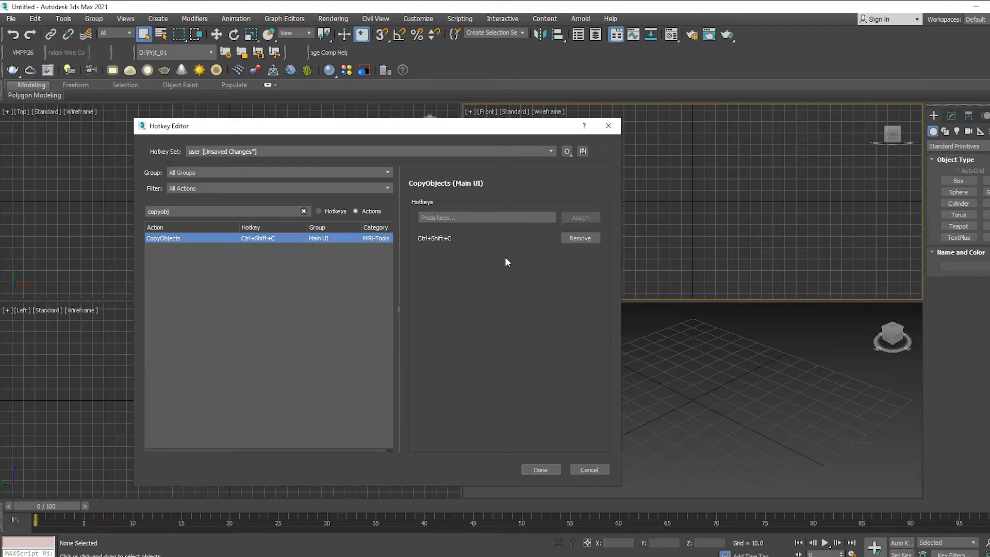
left_click_drag(353, 126, 395, 117)
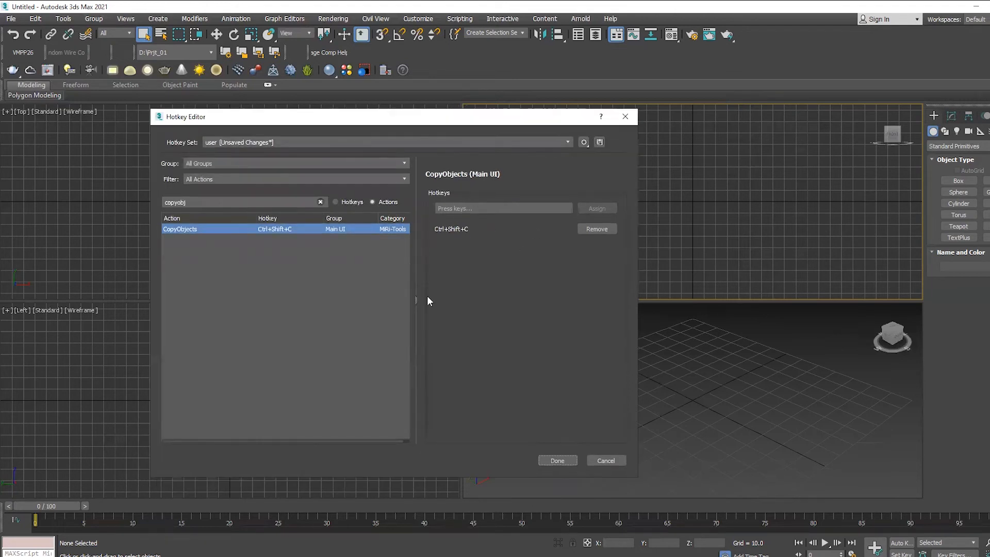
Assign Ctrl+Shift+V to PasteObjects and finish with Done, reaching the save-changes prompt
triple_click(243, 202)
type("paste")
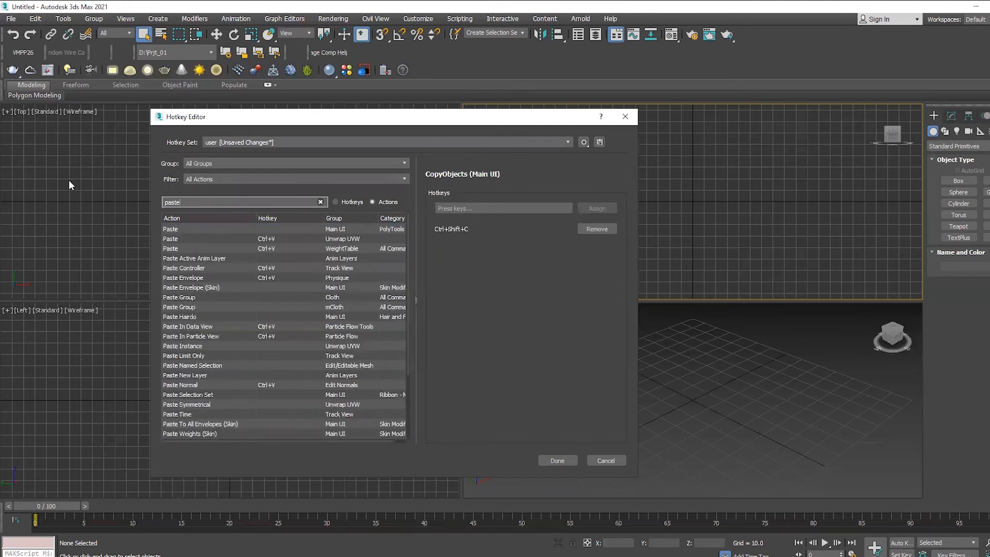
type("o")
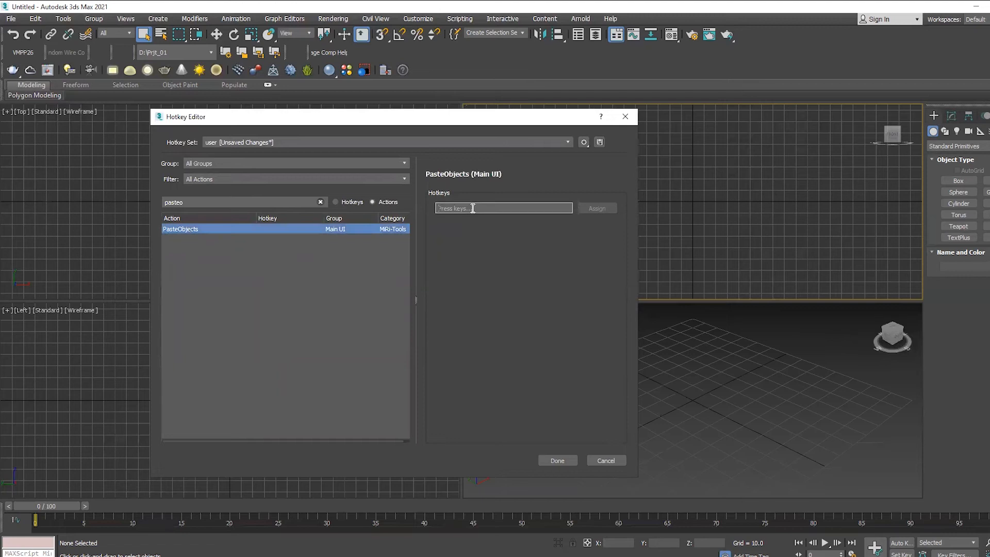
key("Ctrl+Shift+V")
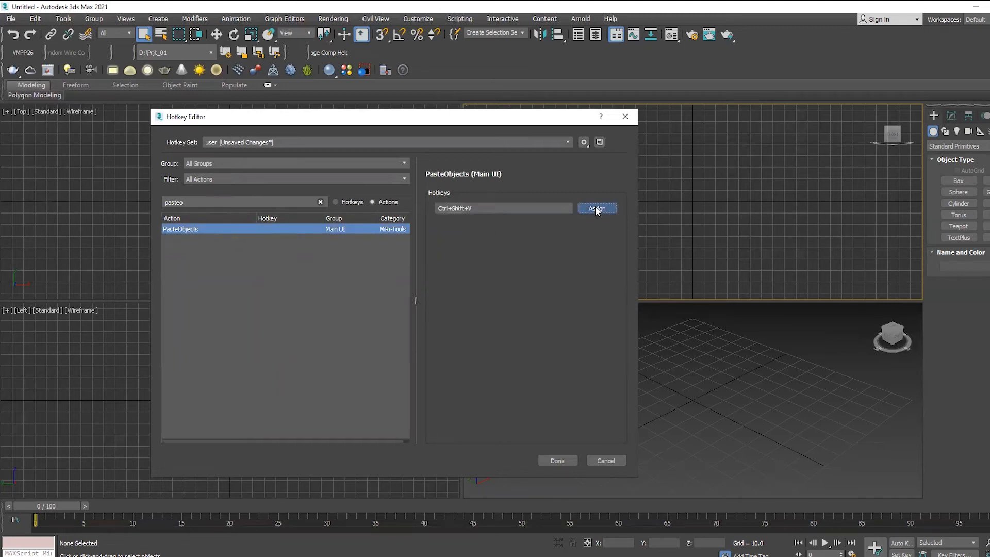
left_click(596, 207)
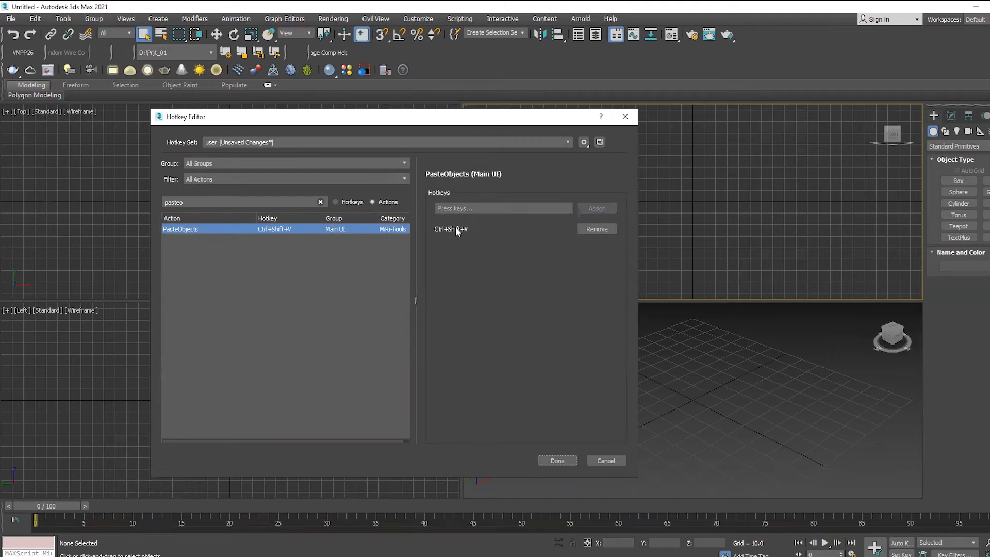
mouse_move(557, 460)
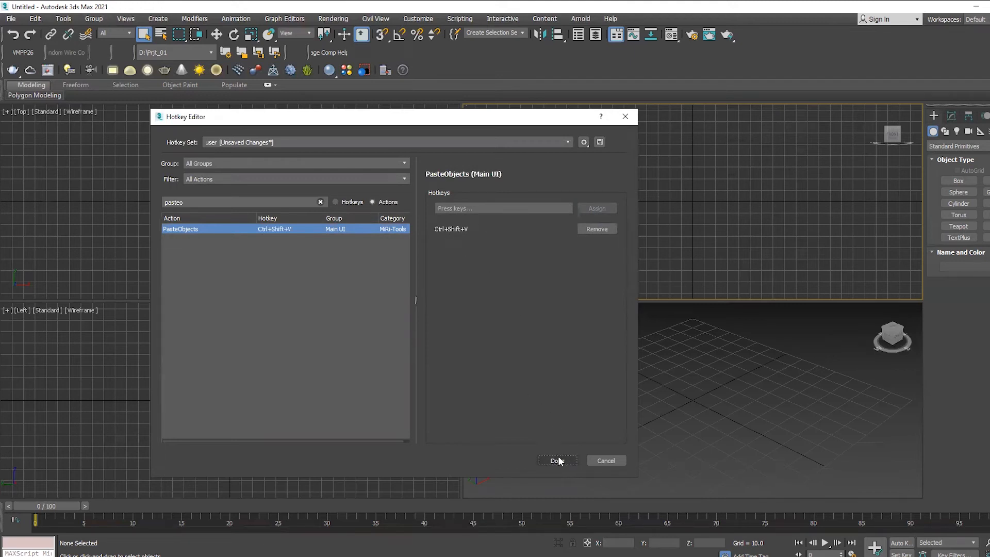
left_click(555, 459)
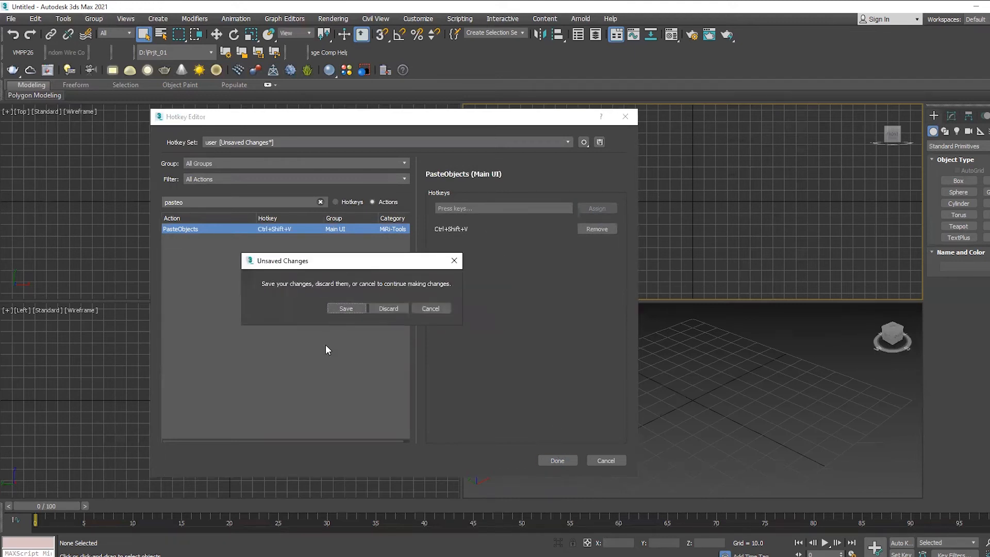